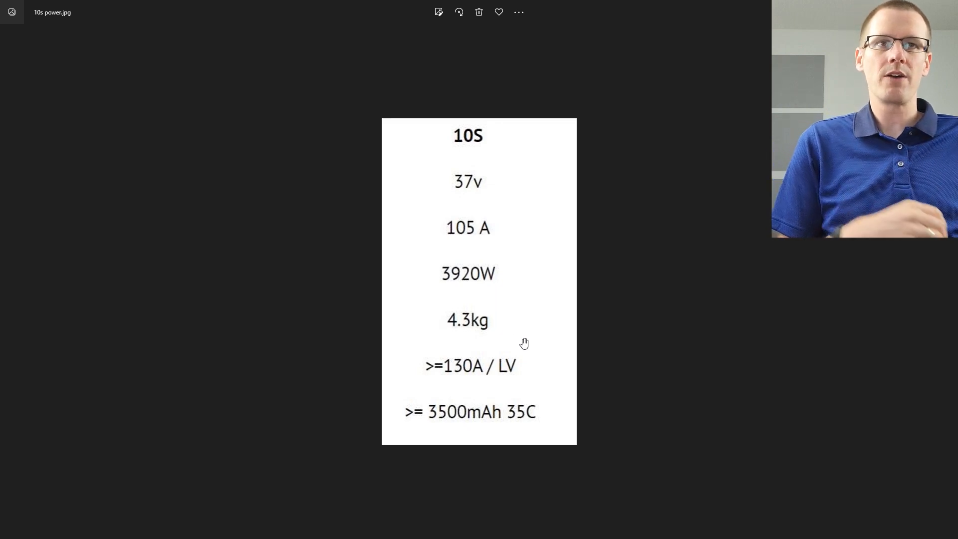
{"action": "mouse_move", "coordinate": [588, 352]}
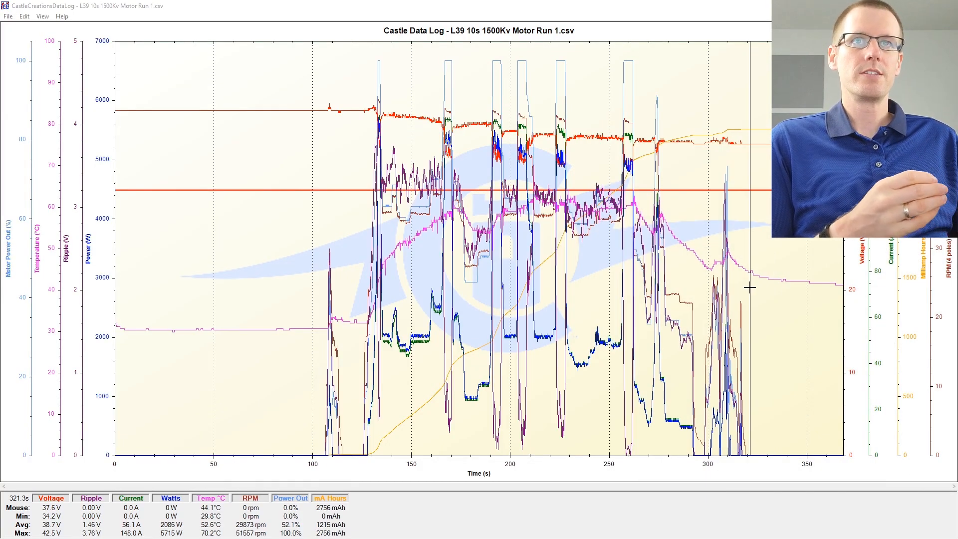
{"action": "mouse_move", "coordinate": [306, 91]}
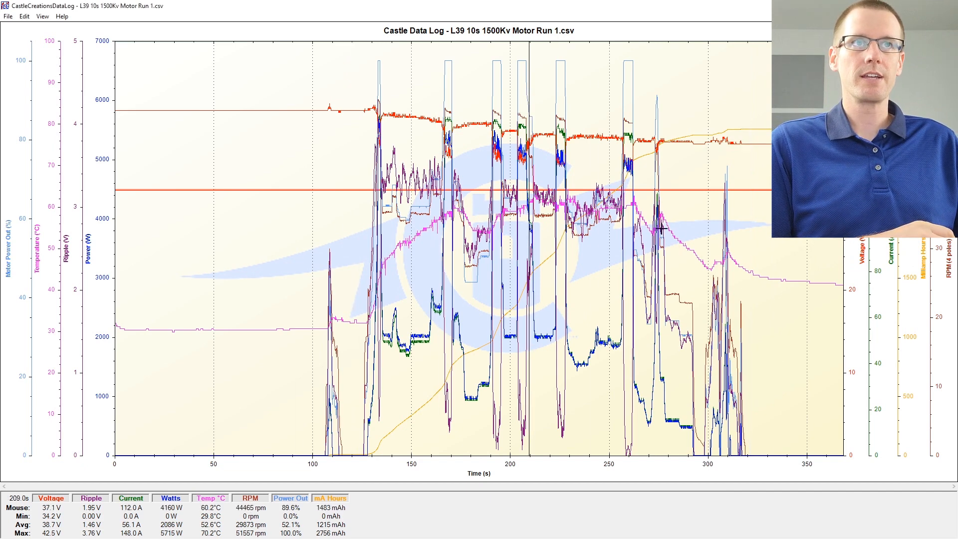
{"action": "mouse_move", "coordinate": [703, 455]}
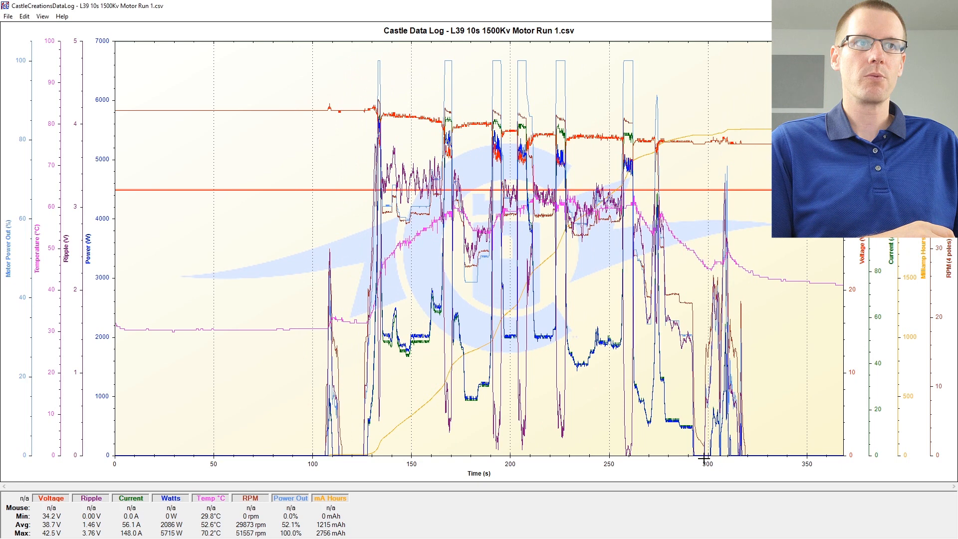
{"action": "mouse_move", "coordinate": [690, 459]}
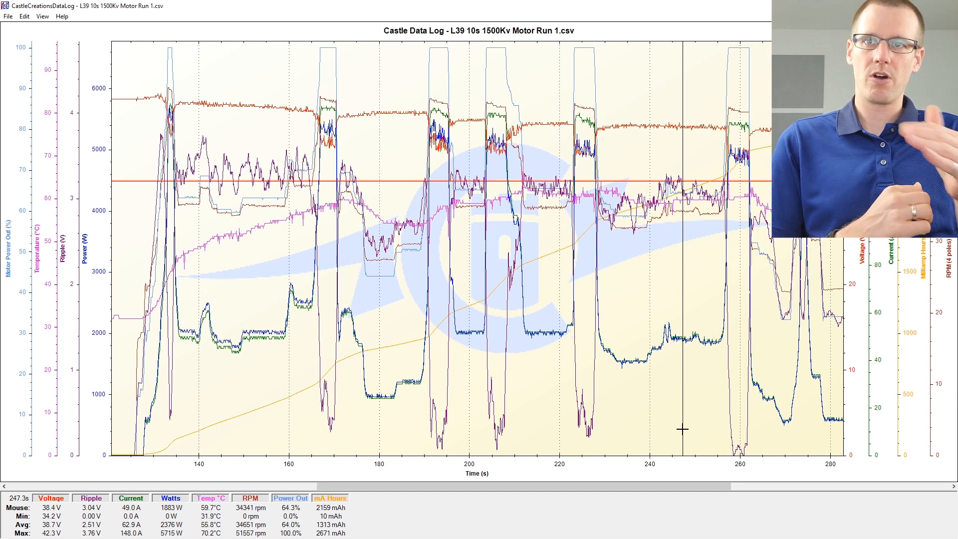
{"action": "mouse_move", "coordinate": [266, 190]}
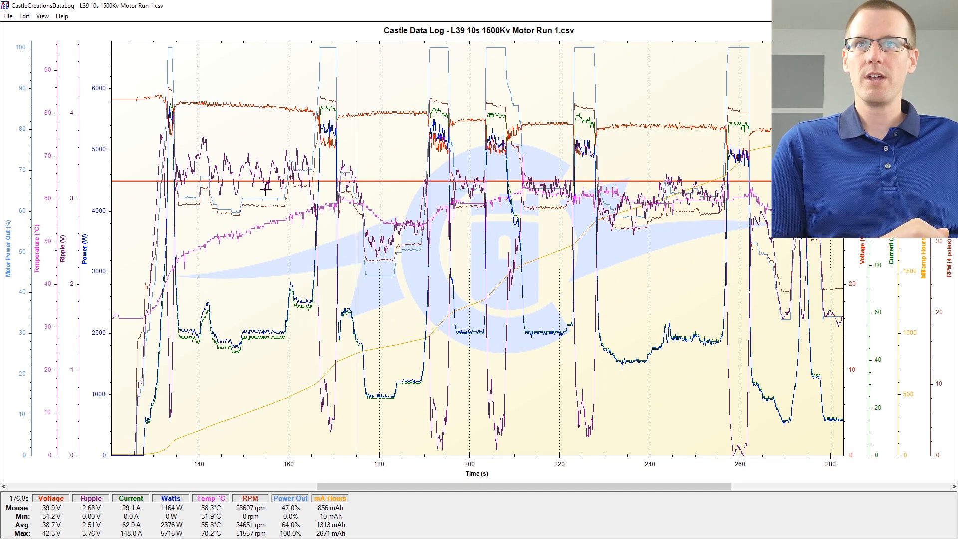
{"action": "mouse_move", "coordinate": [168, 154]}
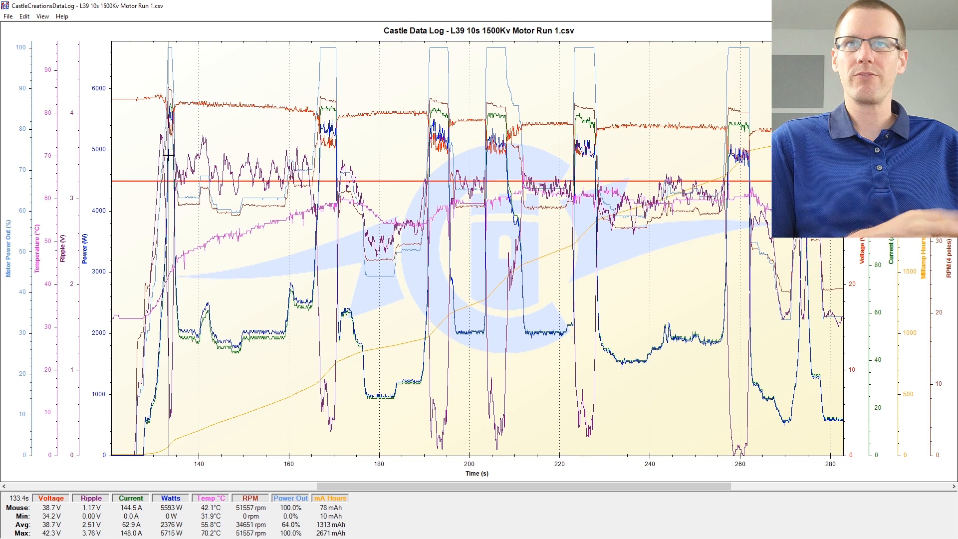
{"action": "mouse_move", "coordinate": [151, 46]}
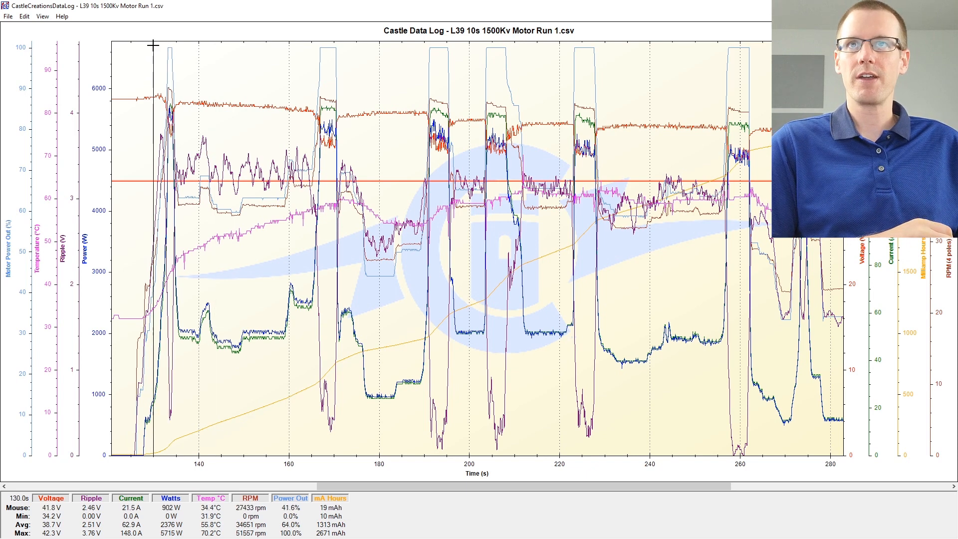
{"action": "mouse_move", "coordinate": [184, 431]}
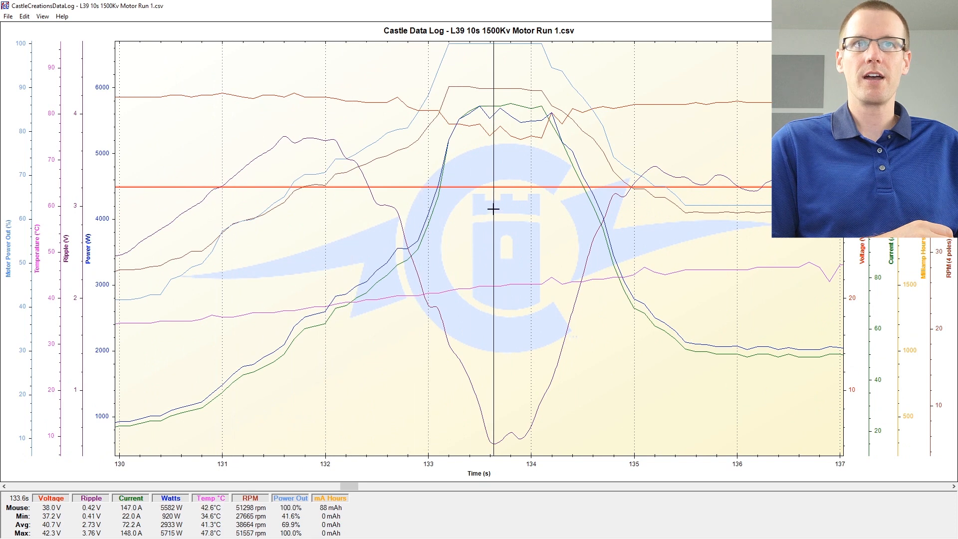
{"action": "mouse_move", "coordinate": [475, 207]}
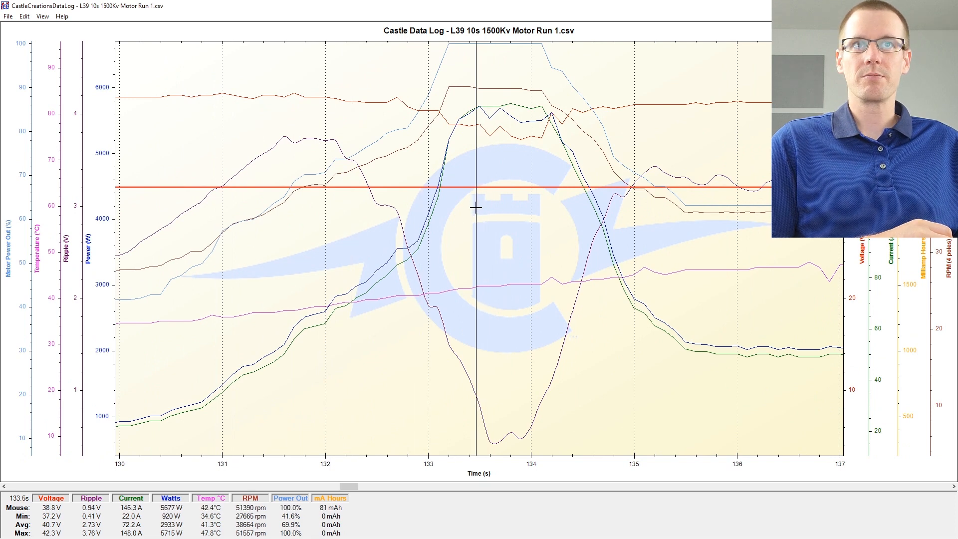
{"action": "mouse_move", "coordinate": [480, 206]}
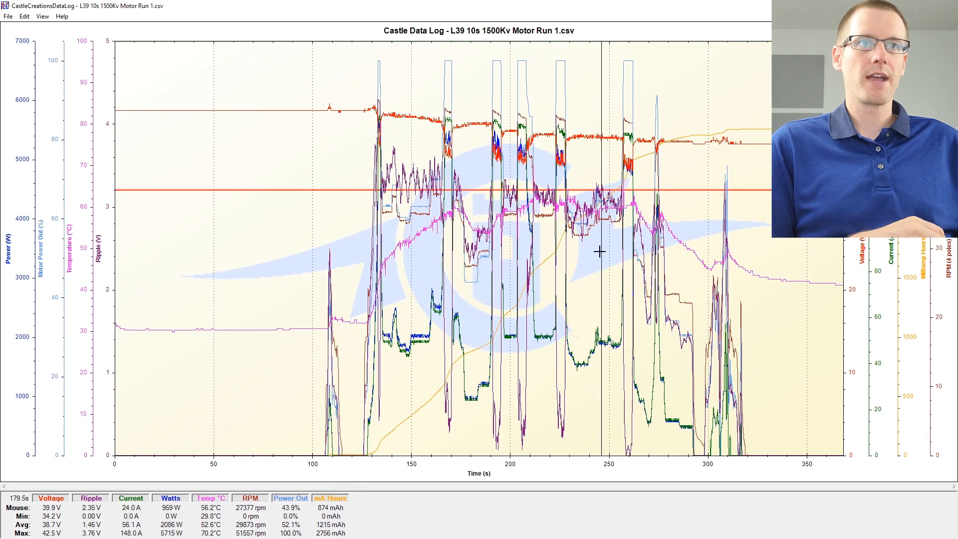
{"action": "mouse_move", "coordinate": [579, 247]}
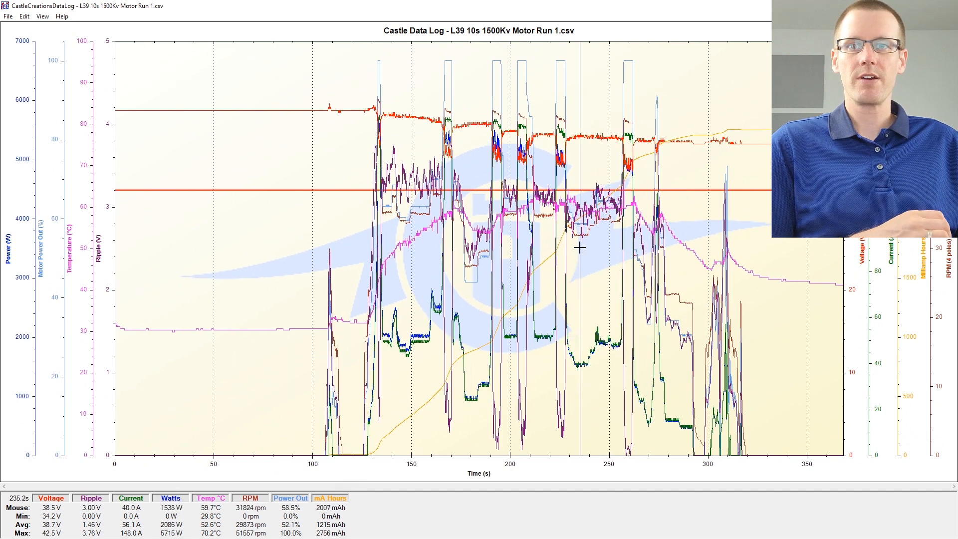
{"action": "mouse_move", "coordinate": [630, 247]}
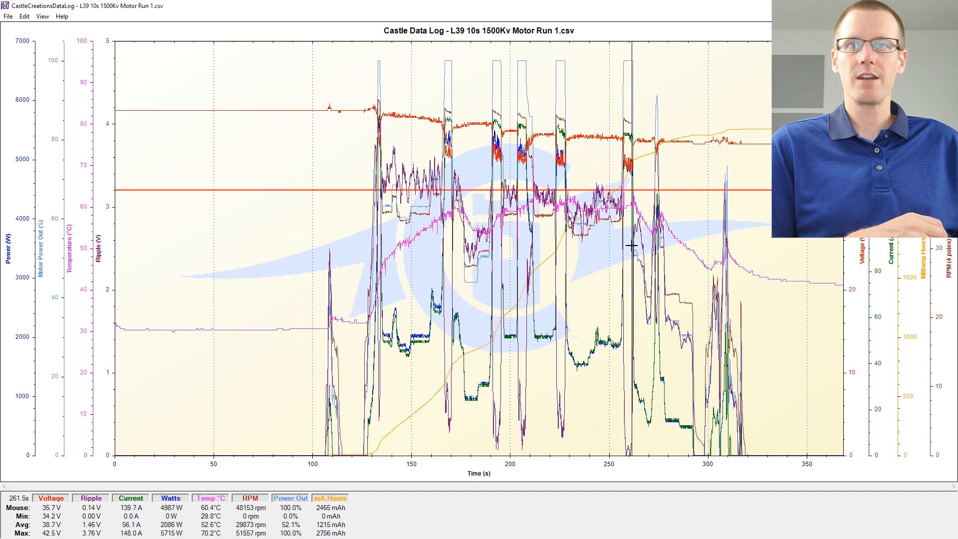
{"action": "mouse_move", "coordinate": [635, 243]}
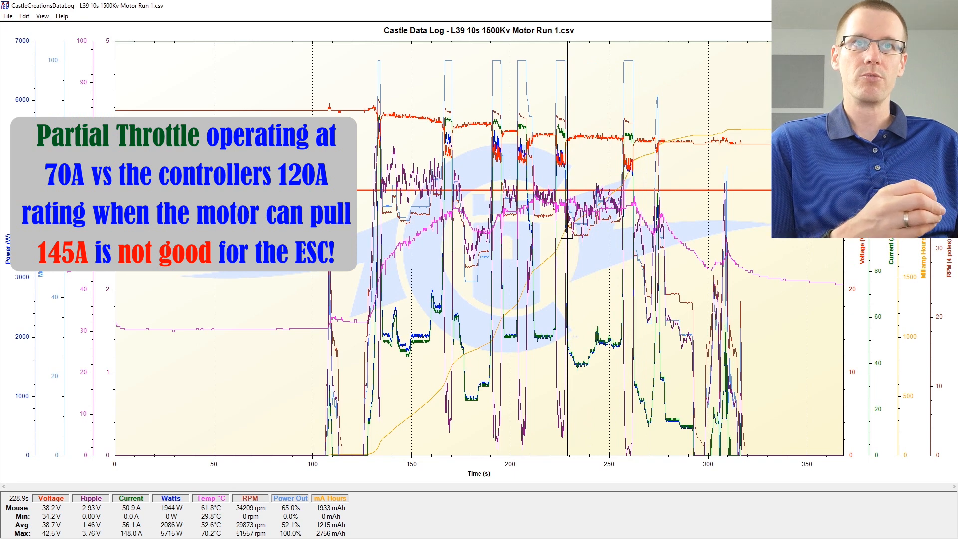
{"action": "mouse_move", "coordinate": [372, 133]}
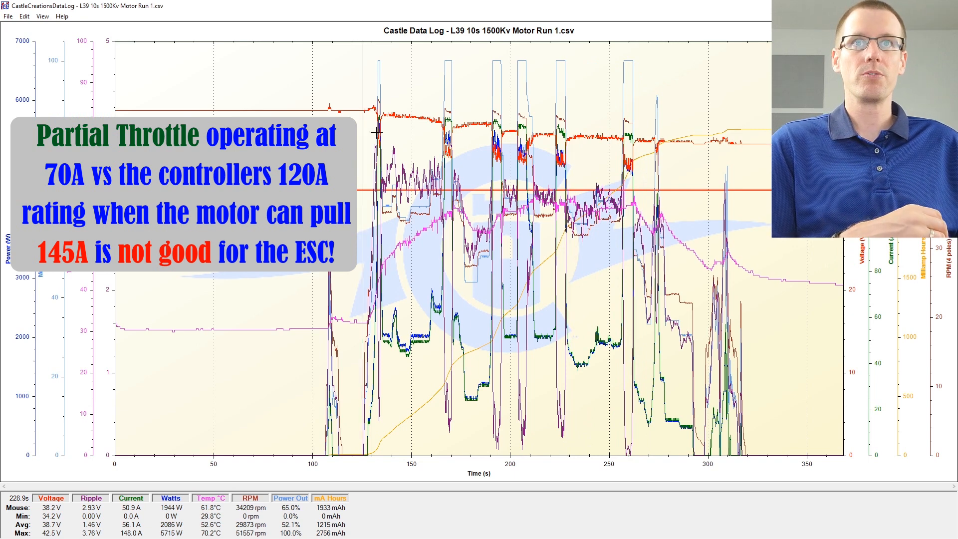
{"action": "mouse_move", "coordinate": [473, 148]}
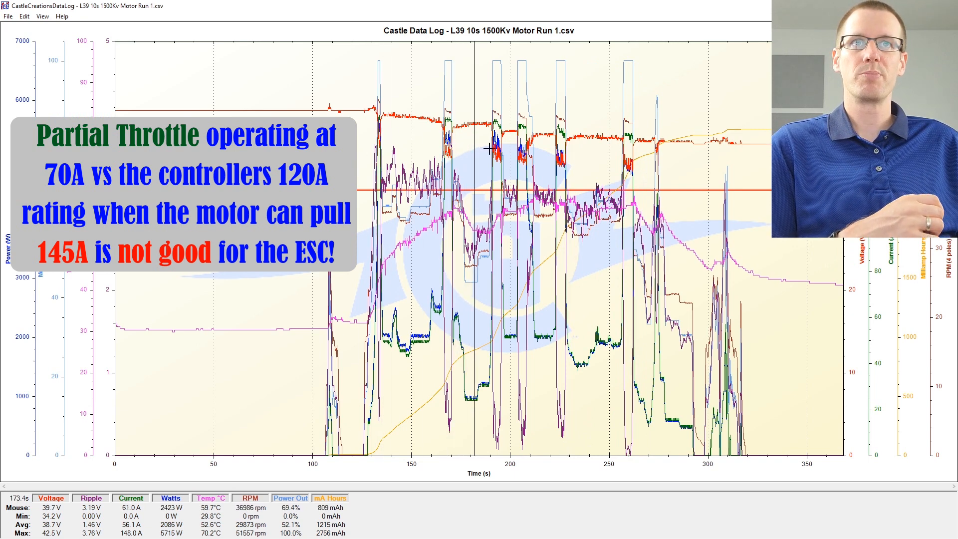
{"action": "mouse_move", "coordinate": [494, 178]}
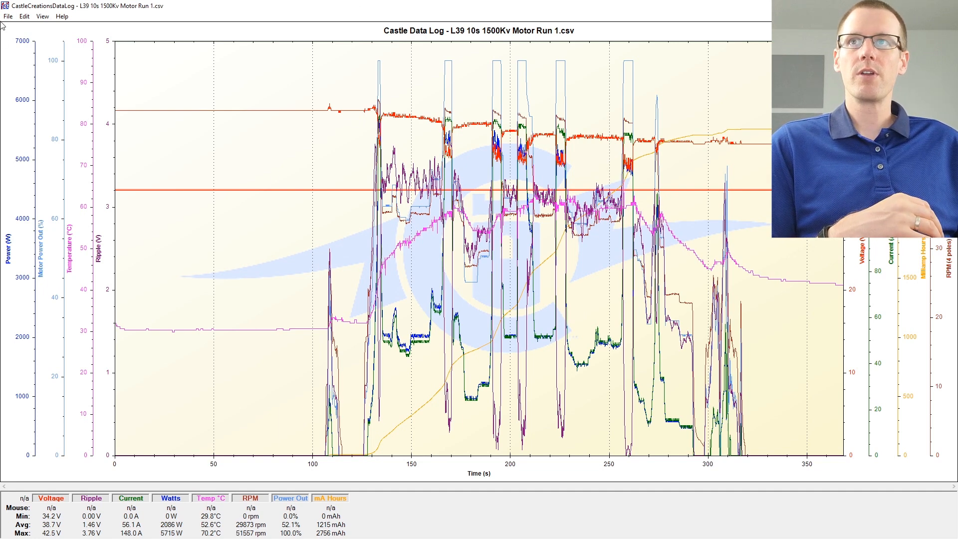
Load the L39 10s 1500Kv Motor Run 2, Timing Adjusted CSV via File > Load Data
{"action": "left_click", "coordinate": [8, 16]}
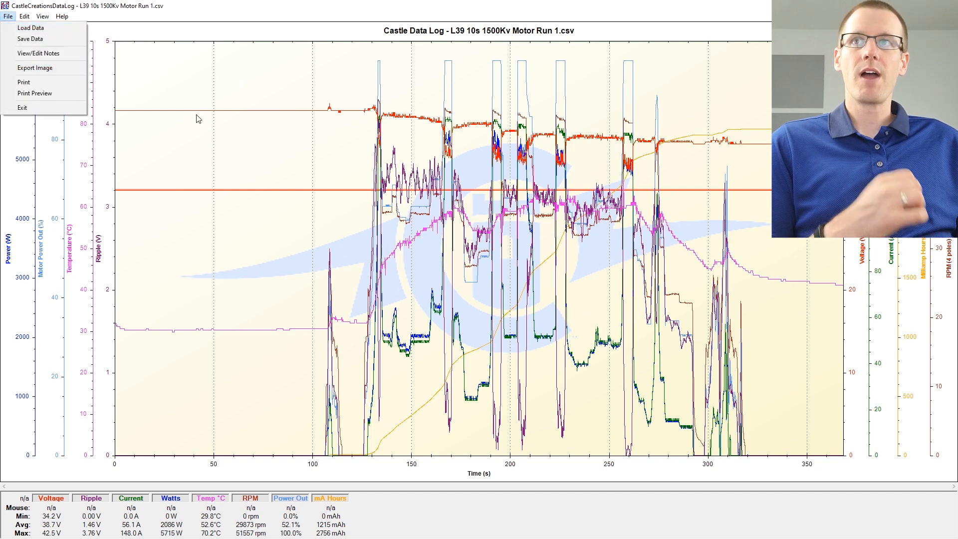
{"action": "left_click", "coordinate": [30, 28]}
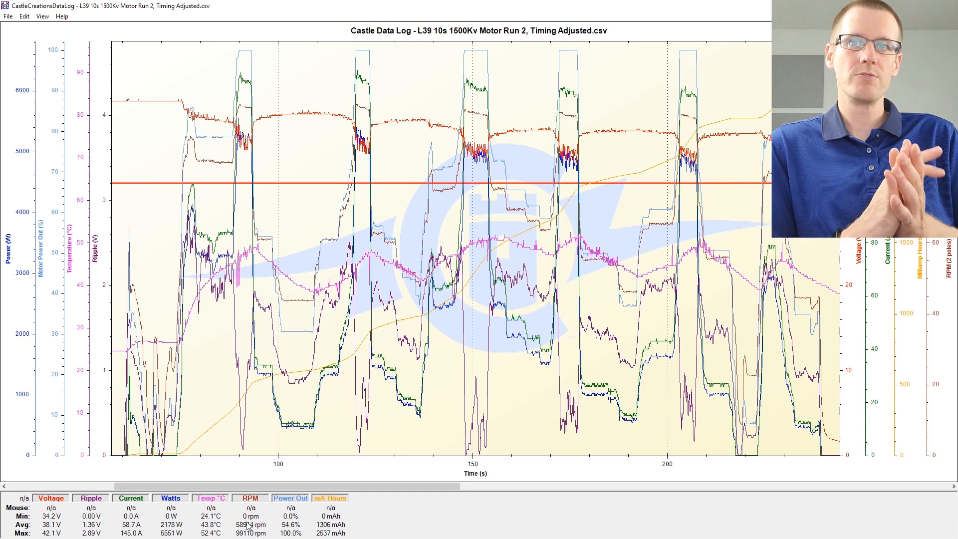
{"action": "mouse_move", "coordinate": [208, 268]}
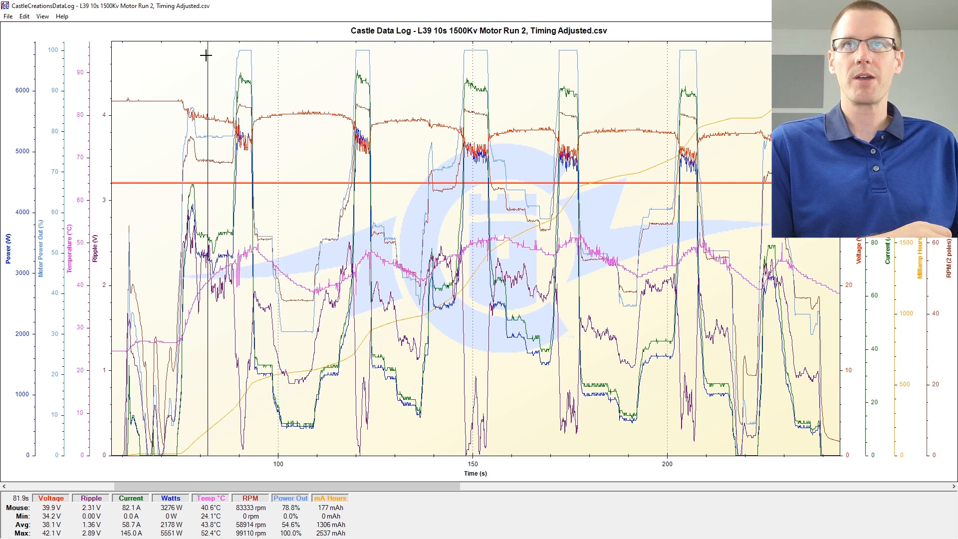
{"action": "mouse_move", "coordinate": [271, 423]}
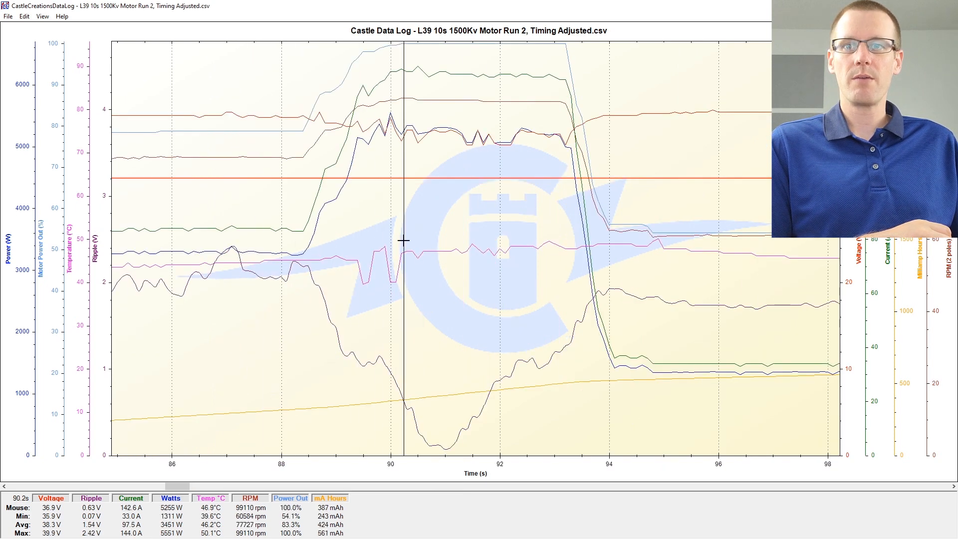
{"action": "mouse_move", "coordinate": [431, 244]}
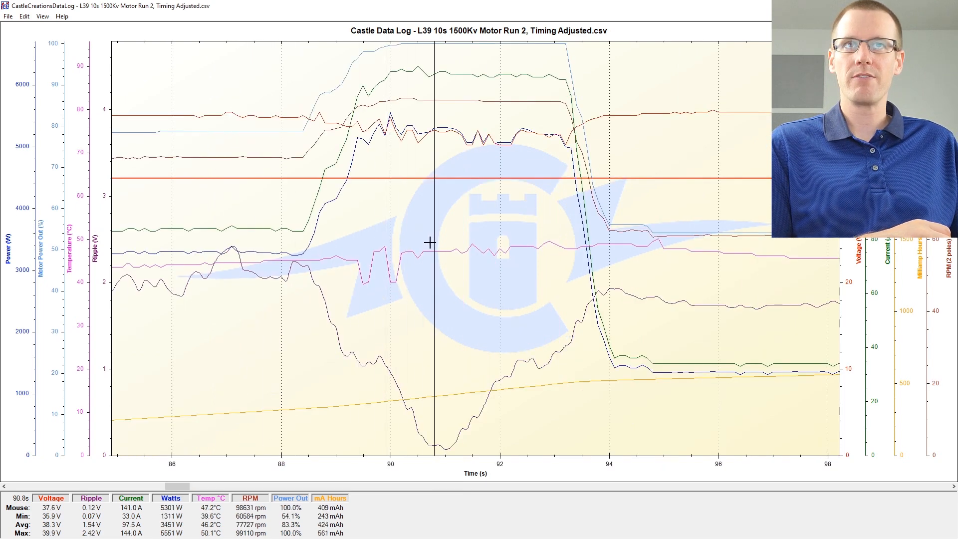
{"action": "mouse_move", "coordinate": [392, 238]}
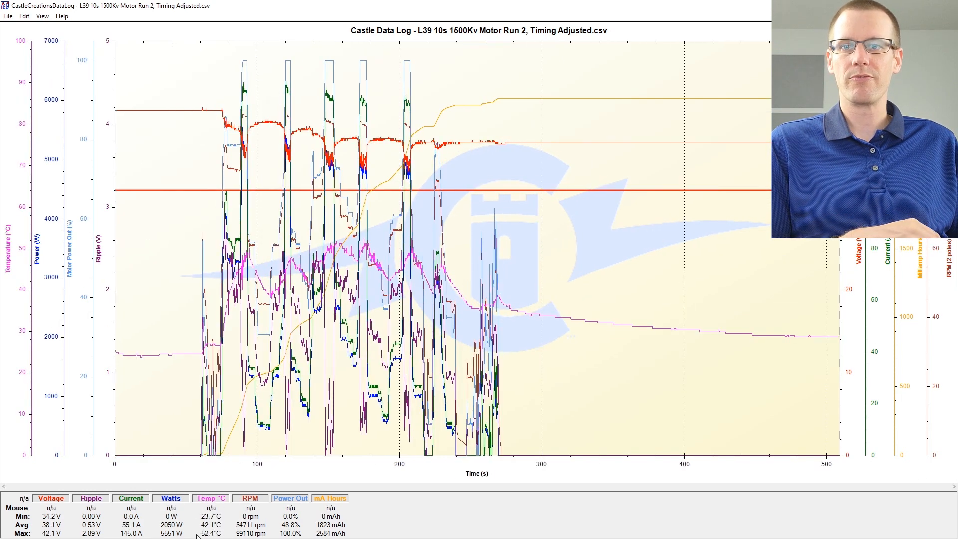
{"action": "mouse_move", "coordinate": [179, 42]}
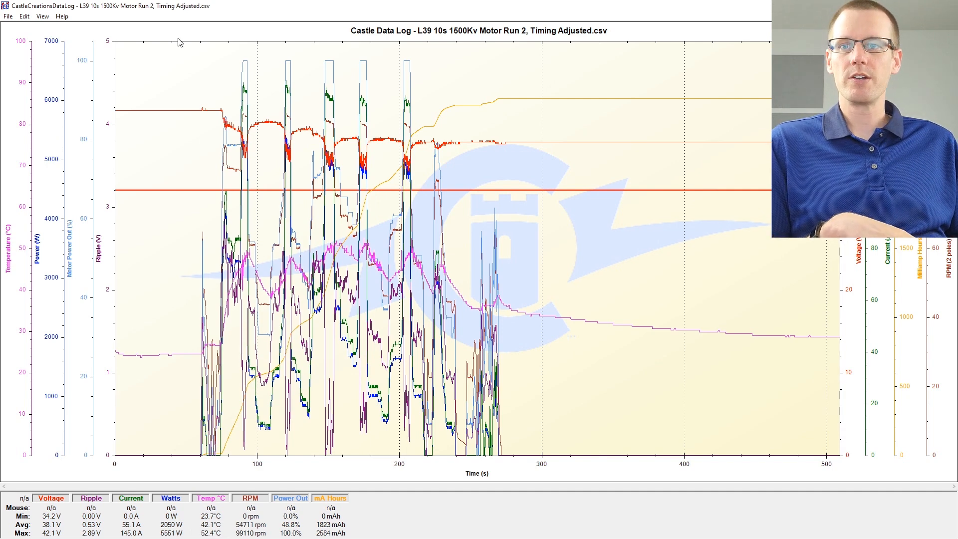
{"action": "mouse_move", "coordinate": [98, 529]}
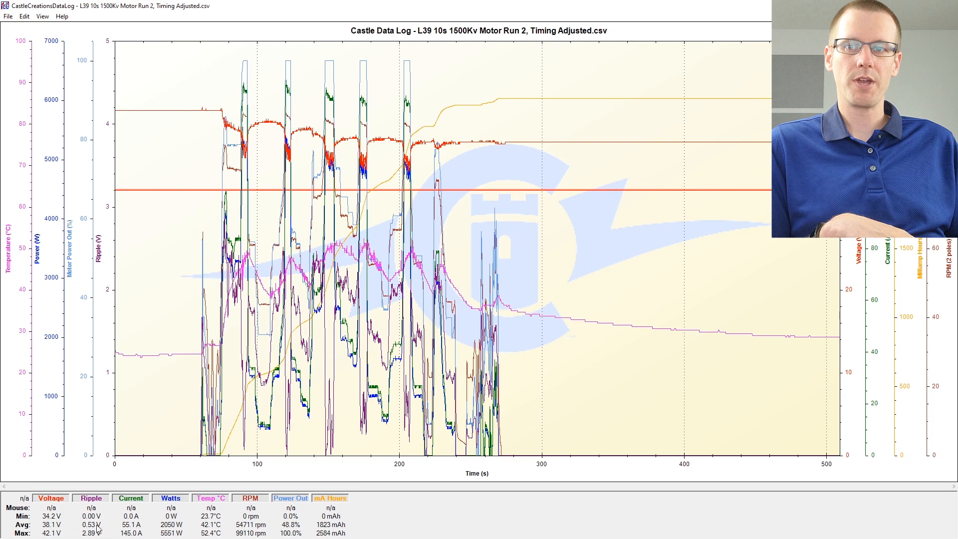